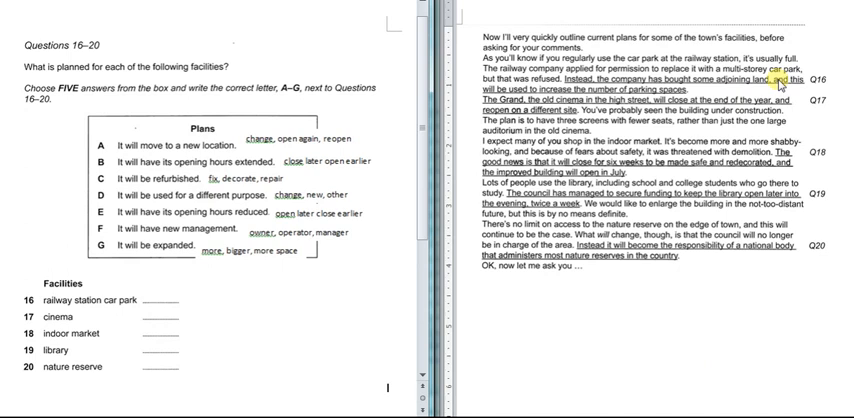
pyautogui.moveTo(716, 98)
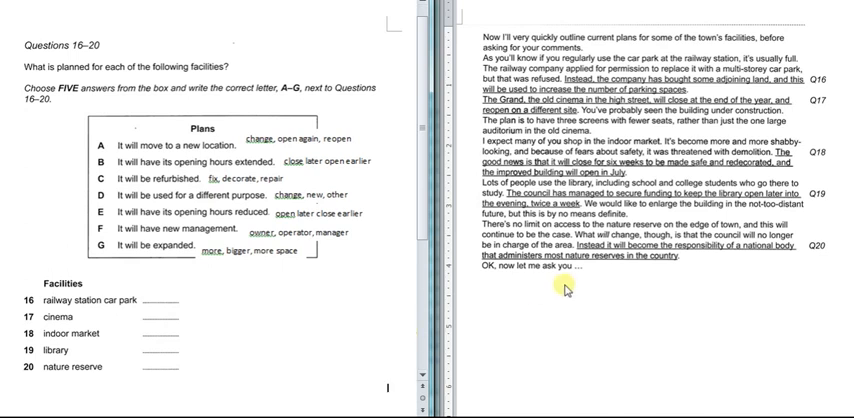
pyautogui.doubleClick(558, 204)
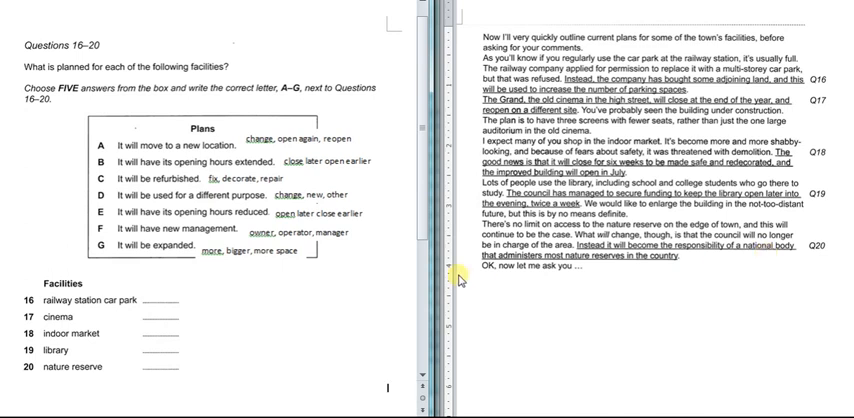
pyautogui.doubleClick(552, 286)
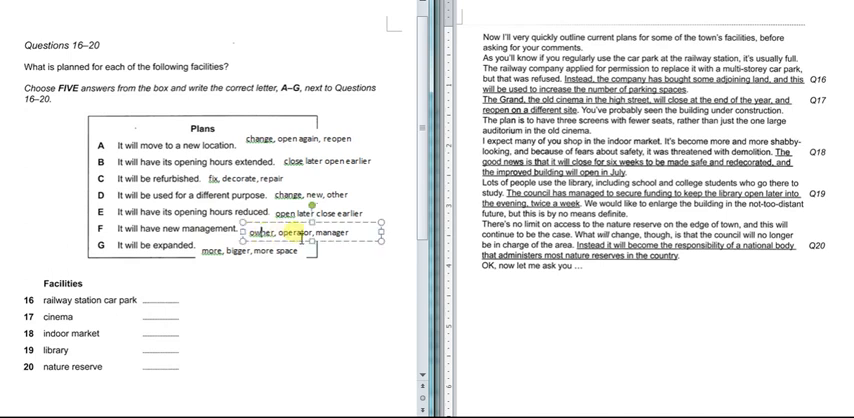
pyautogui.doubleClick(330, 234)
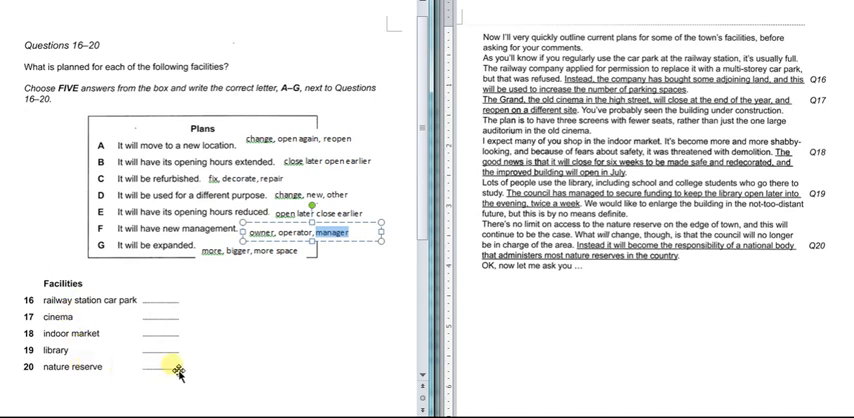
pyautogui.moveTo(330, 338)
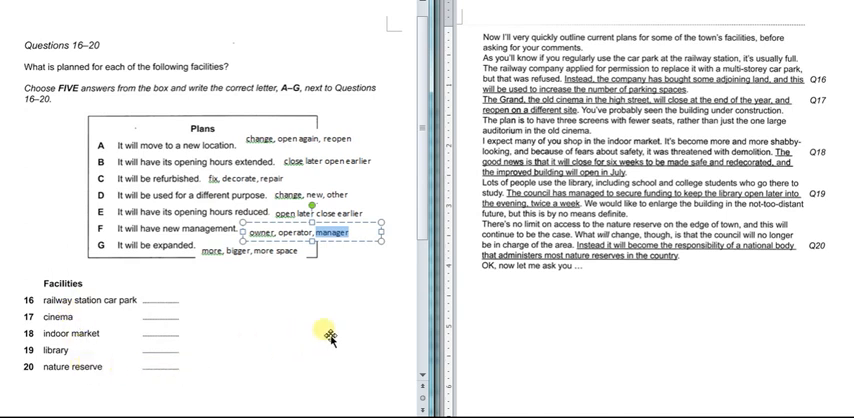